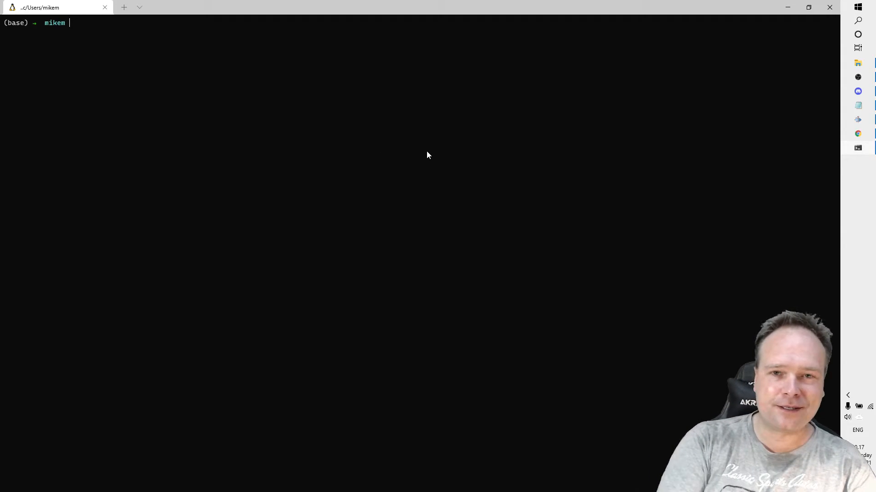
Run the 'stocks' alias at the zsh prompt to launch the live ticker.
text(stocks)
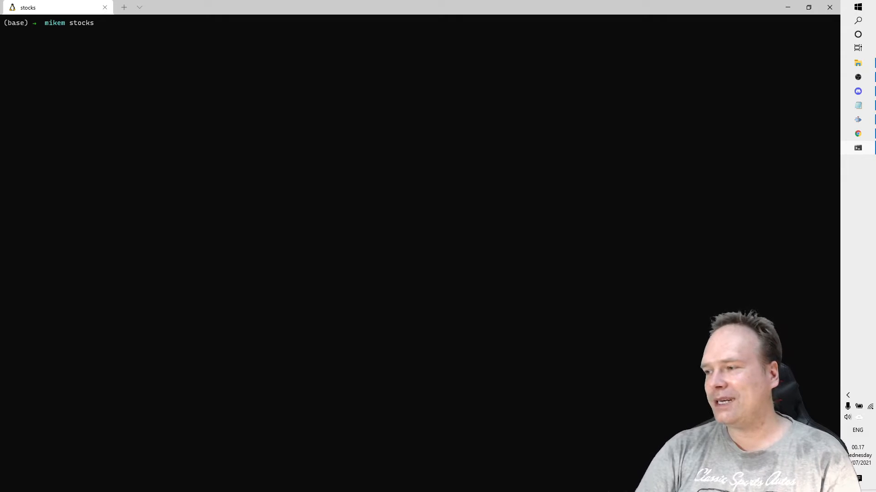
key(Return)
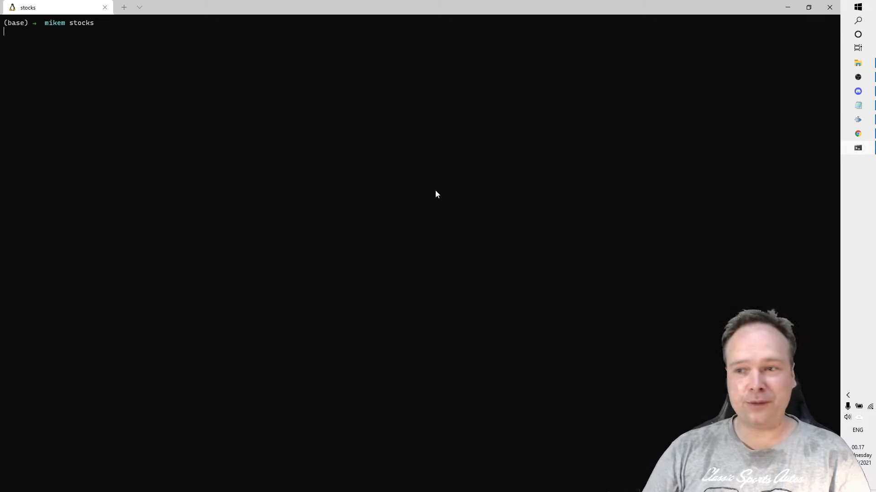
mouse_move(445, 189)
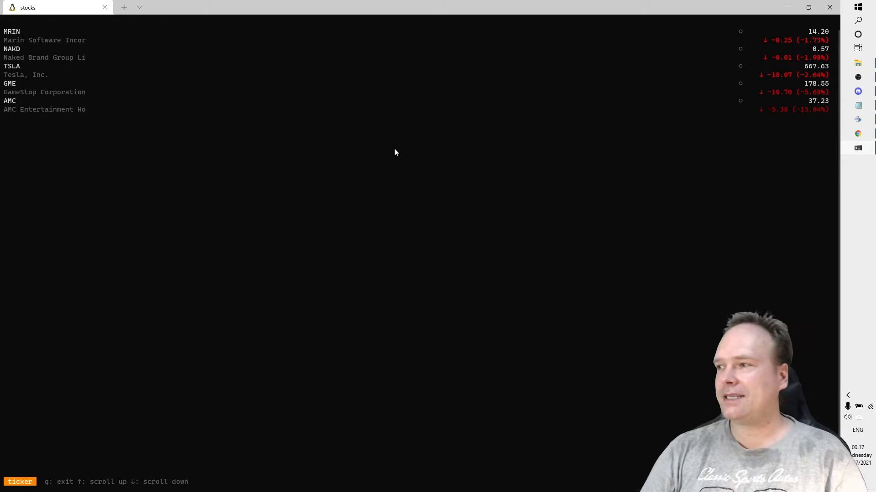
mouse_move(446, 127)
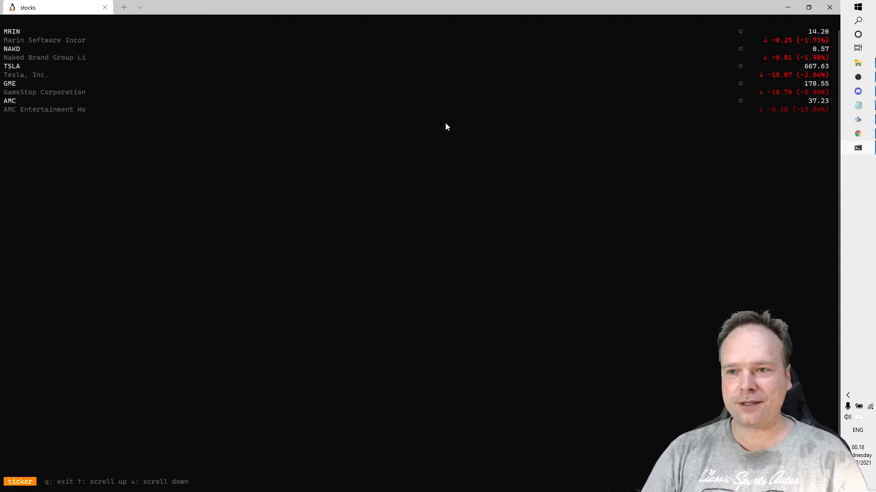
mouse_move(760, 82)
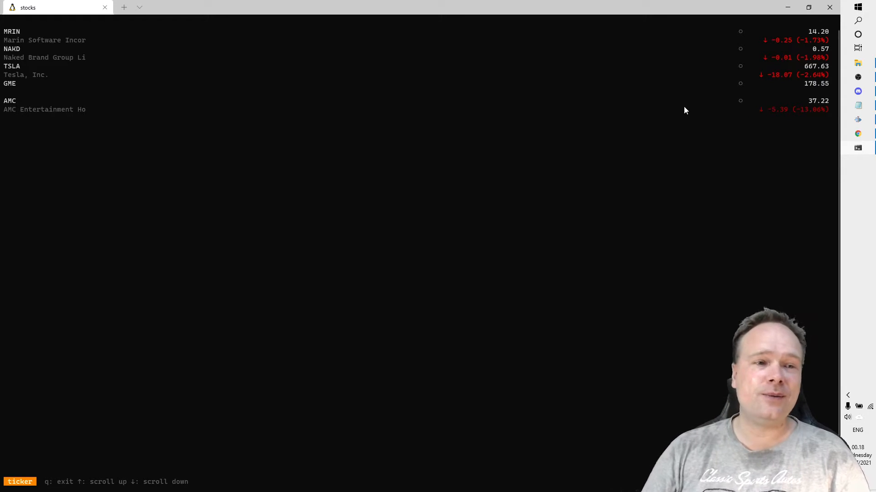
mouse_move(749, 92)
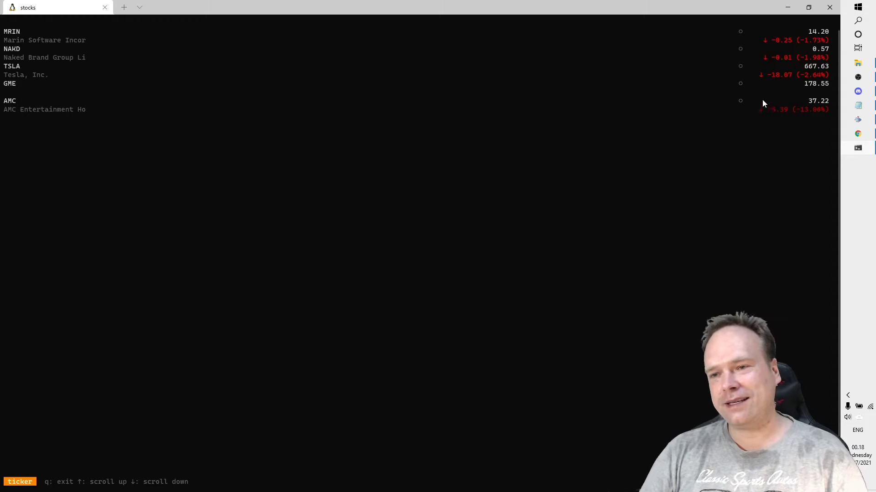
mouse_move(706, 93)
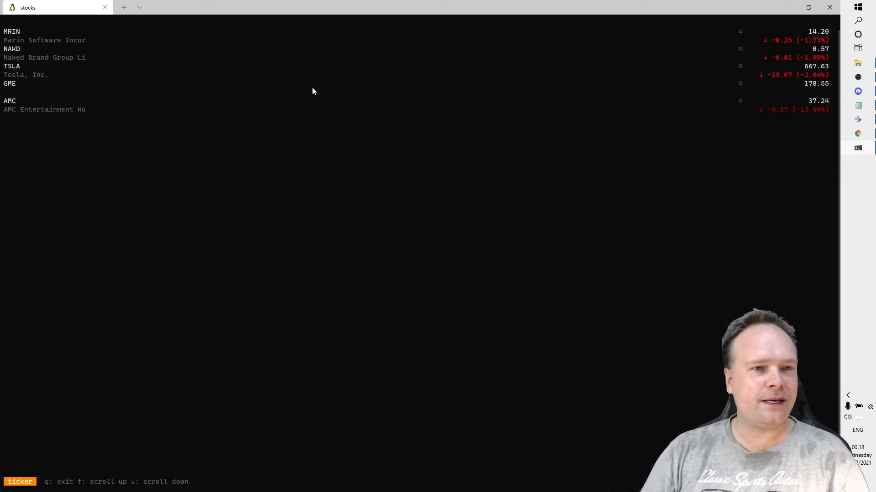
mouse_move(669, 70)
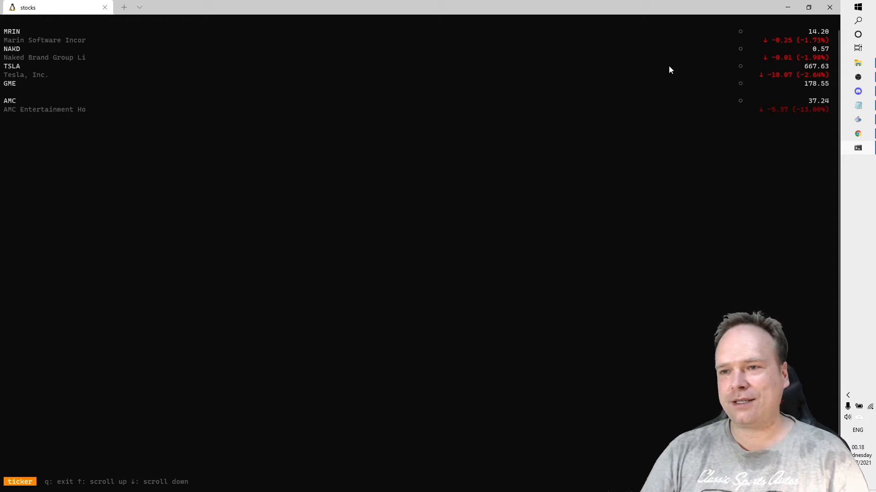
mouse_move(661, 77)
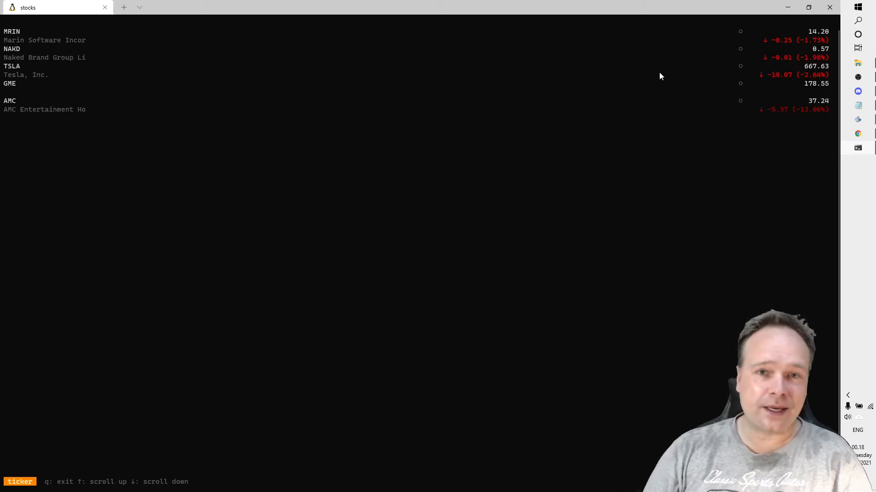
mouse_move(458, 189)
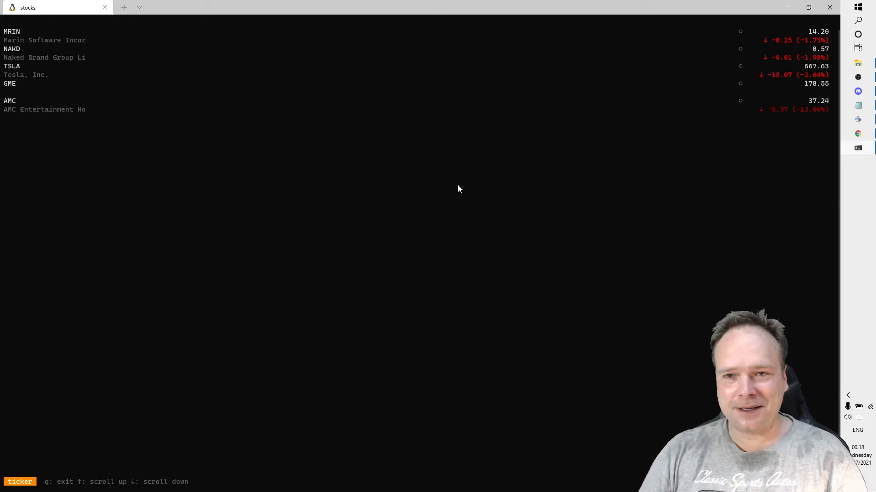
mouse_move(857, 149)
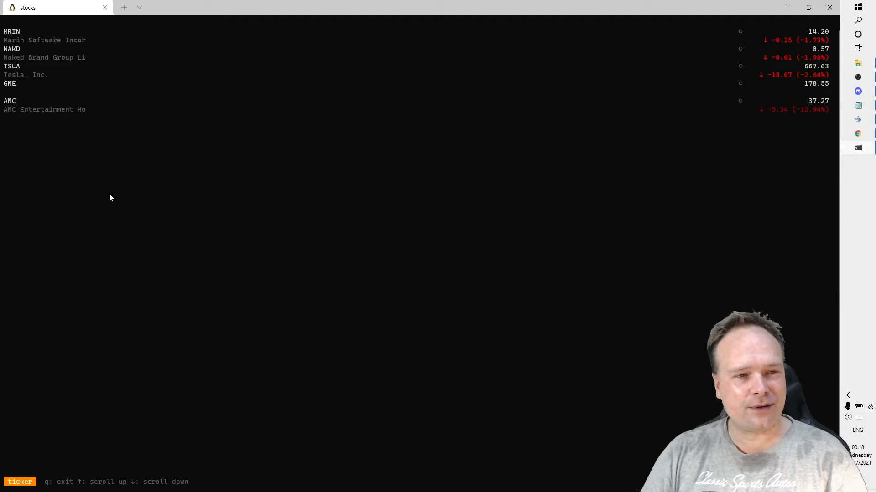
mouse_move(16, 34)
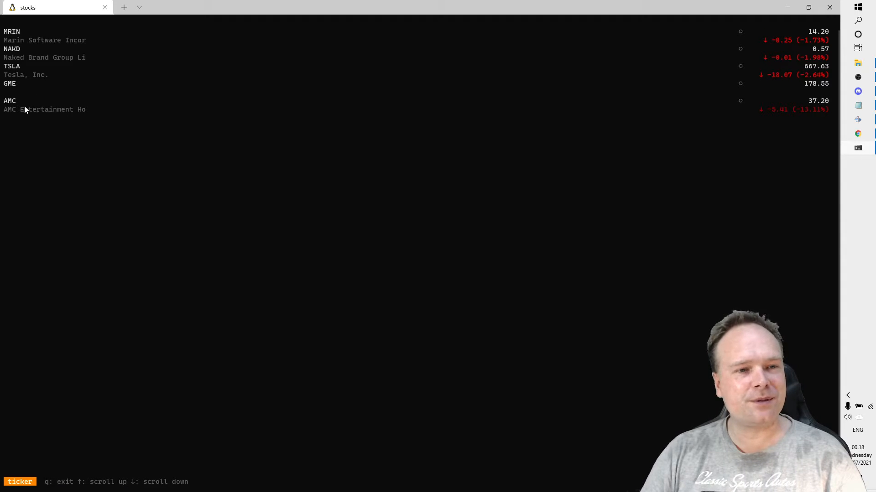
mouse_move(518, 173)
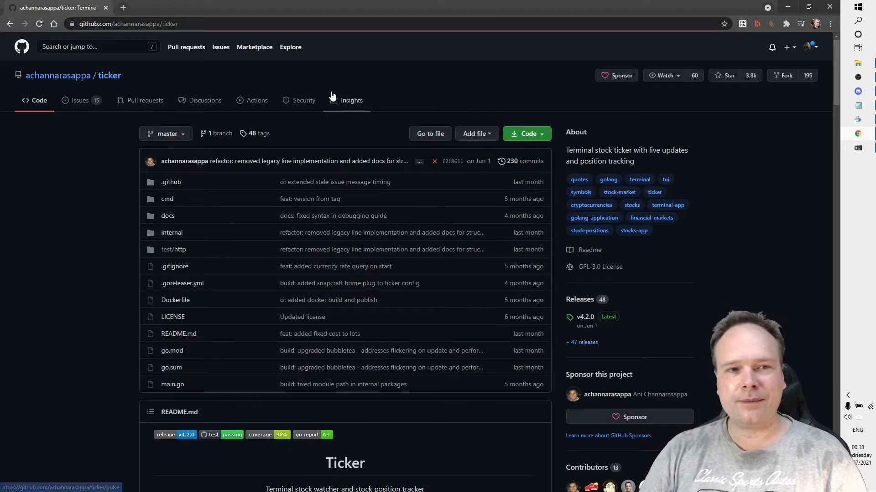
mouse_move(388, 140)
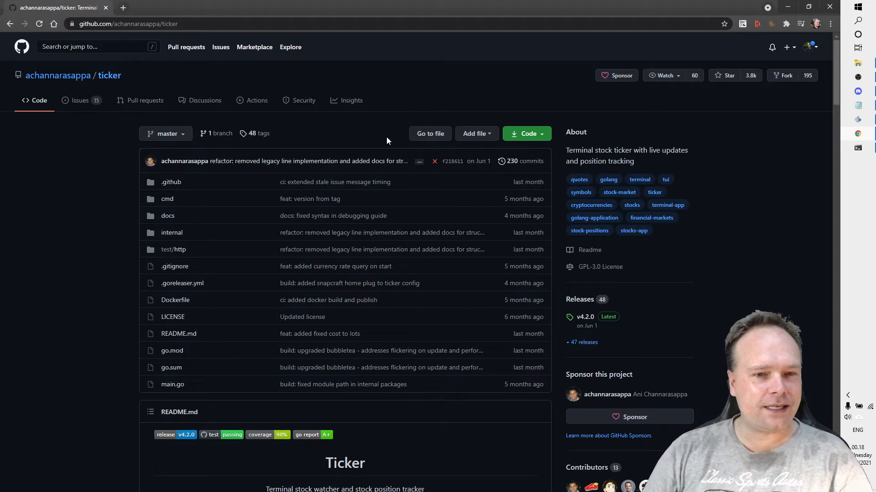
mouse_move(362, 202)
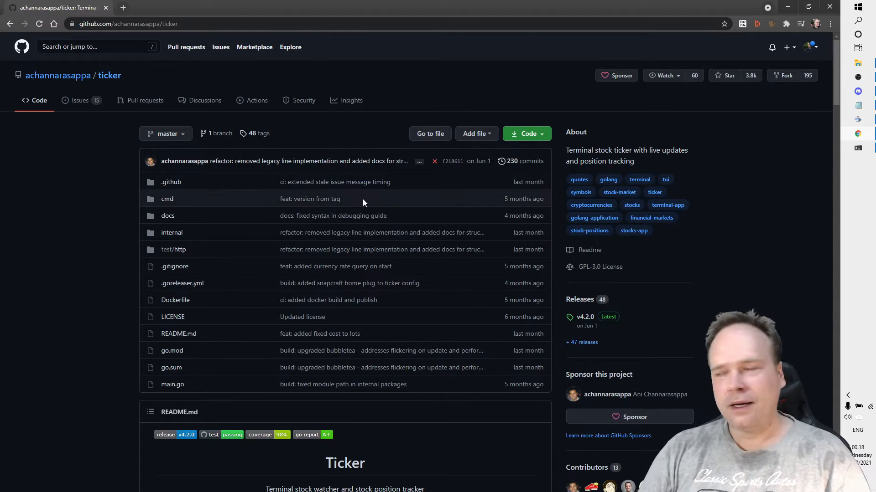
mouse_move(63, 169)
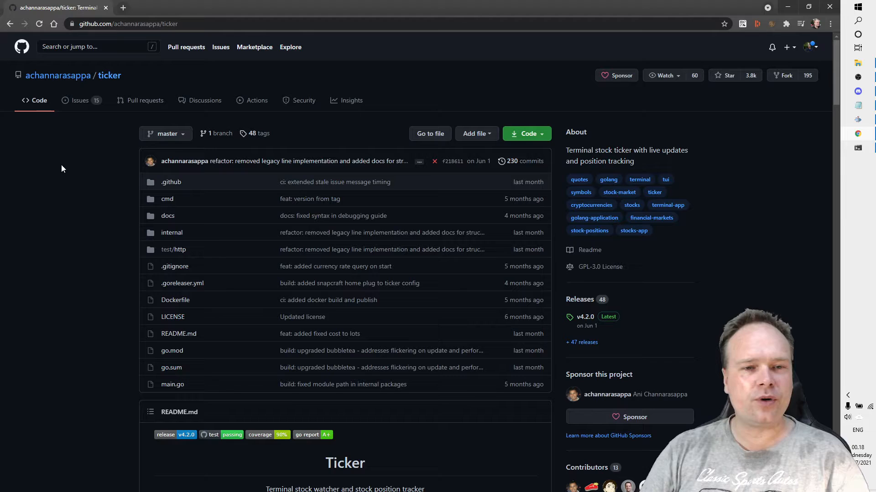
Scroll the ticker README down through its Features list to the Install instructions.
scroll(down, 3)
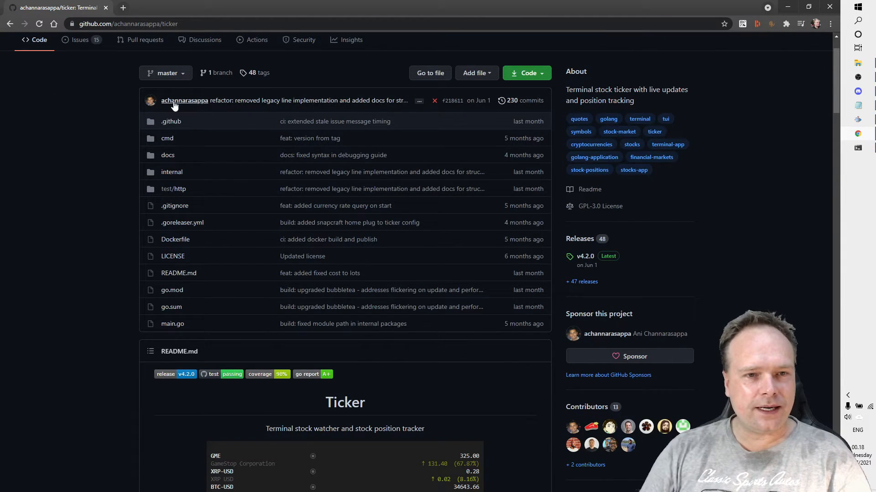
mouse_move(150, 101)
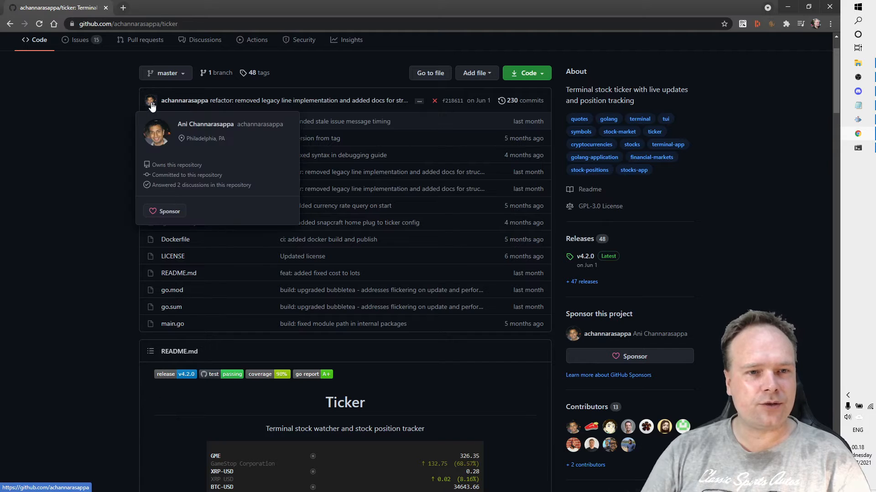
mouse_move(111, 200)
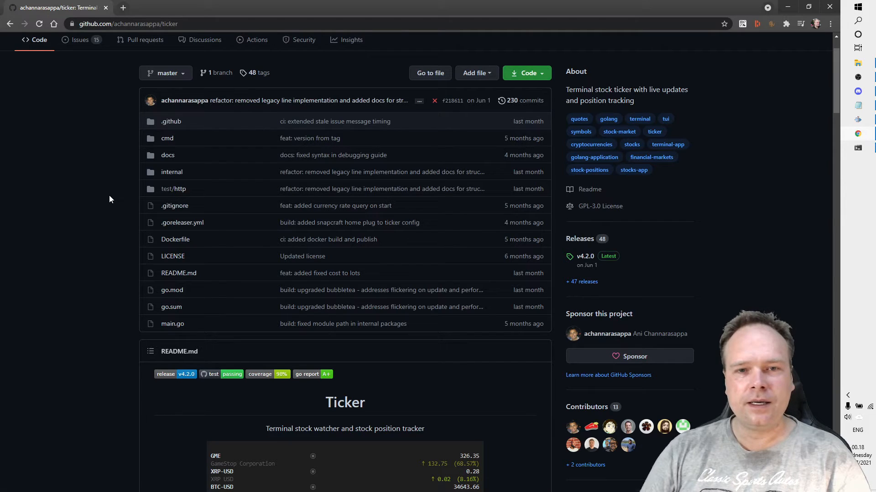
scroll(down, 3)
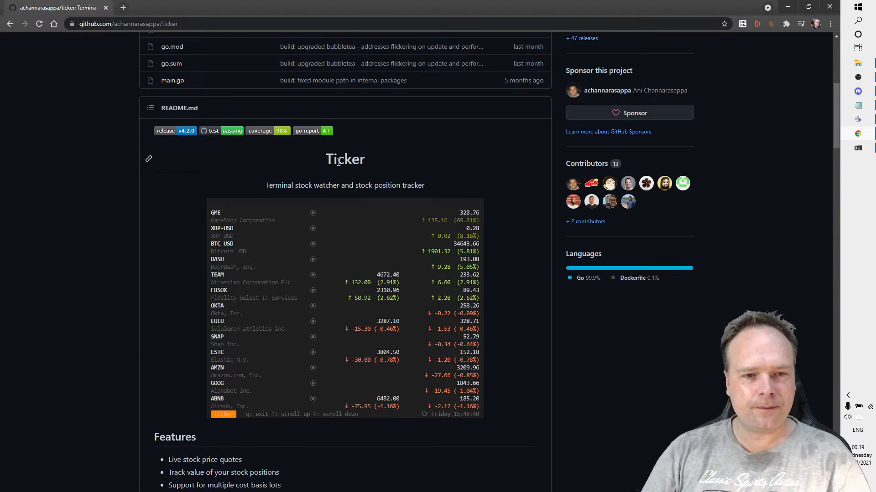
scroll(down, 3)
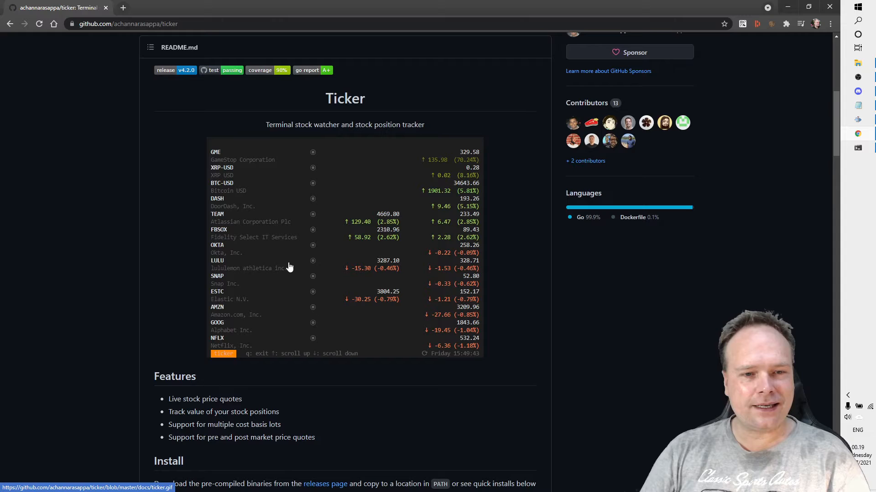
mouse_move(423, 257)
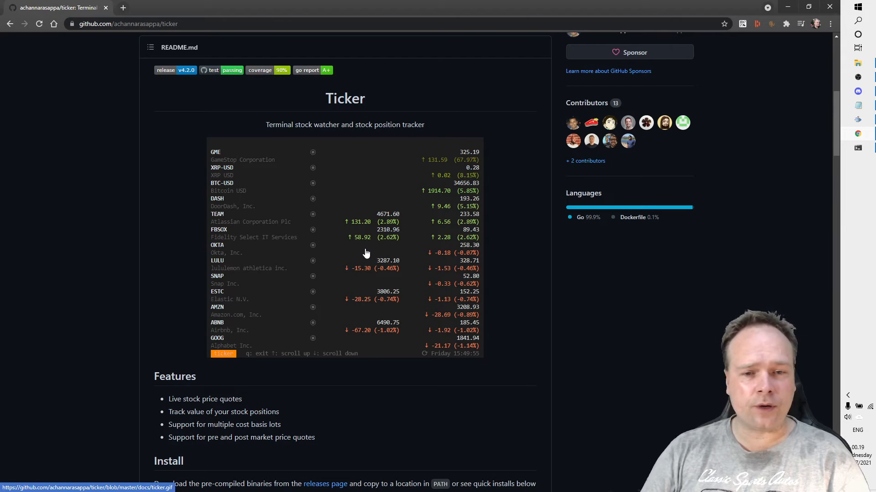
mouse_move(362, 252)
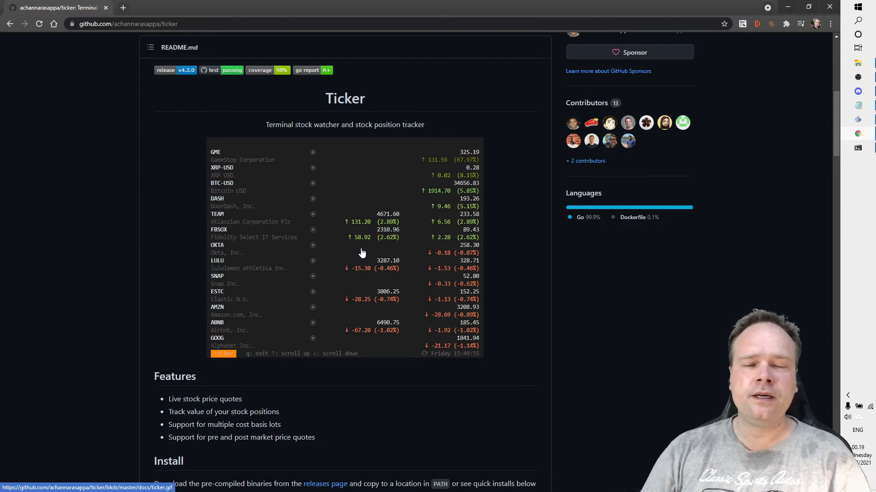
scroll(down, 3)
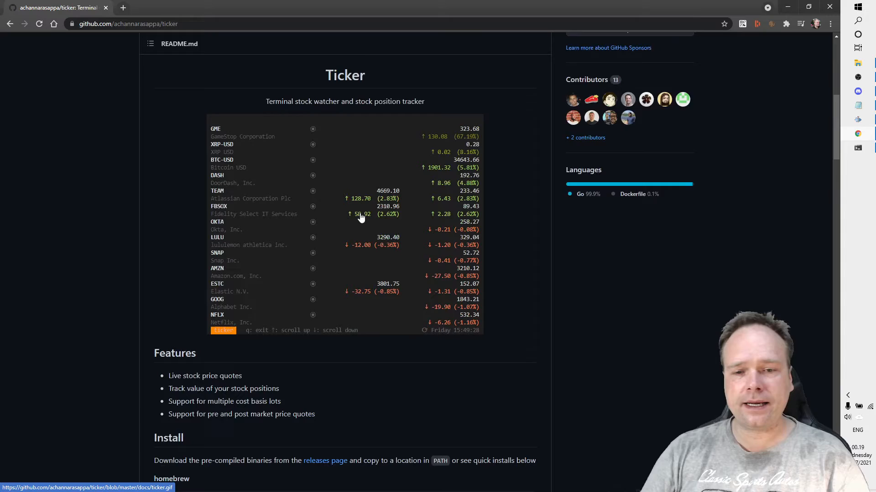
scroll(down, 3)
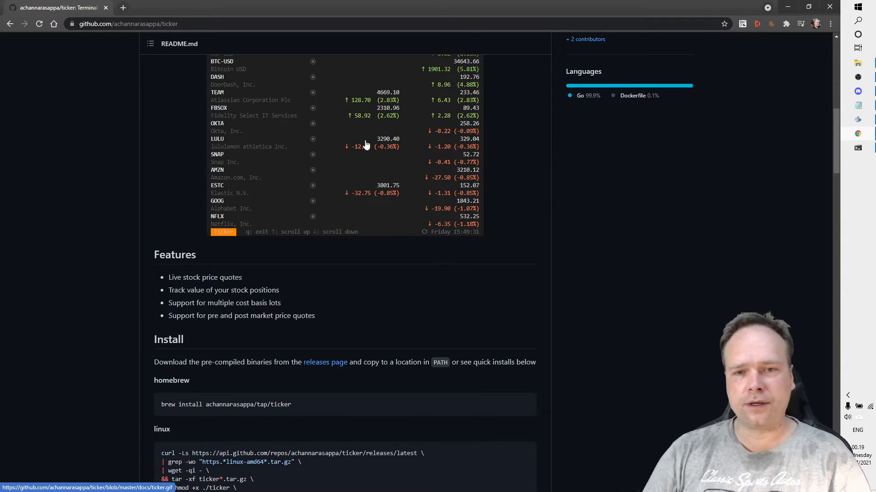
scroll(down, 3)
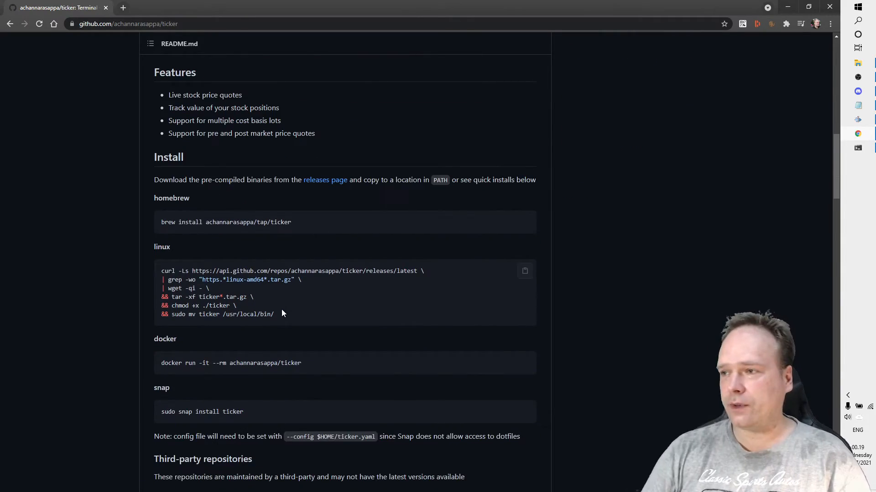
Scroll past the docker run command to the Quick Start and Usage options table.
scroll(down, 3)
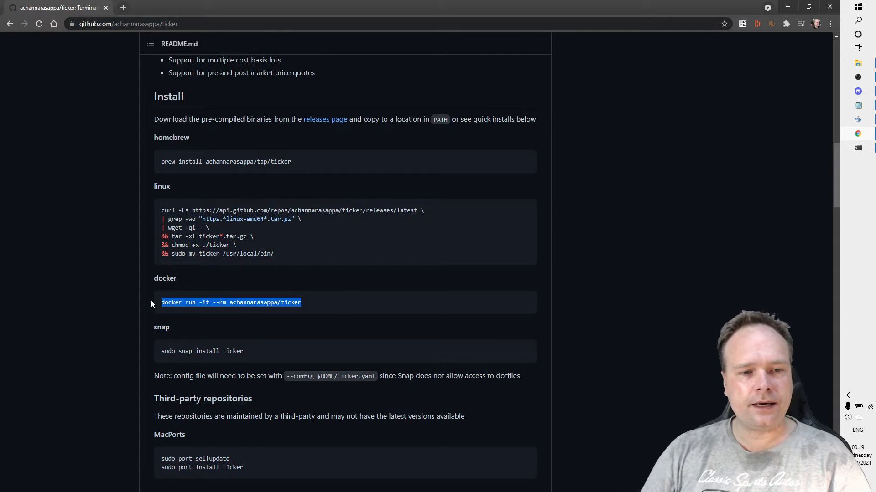
mouse_move(290, 344)
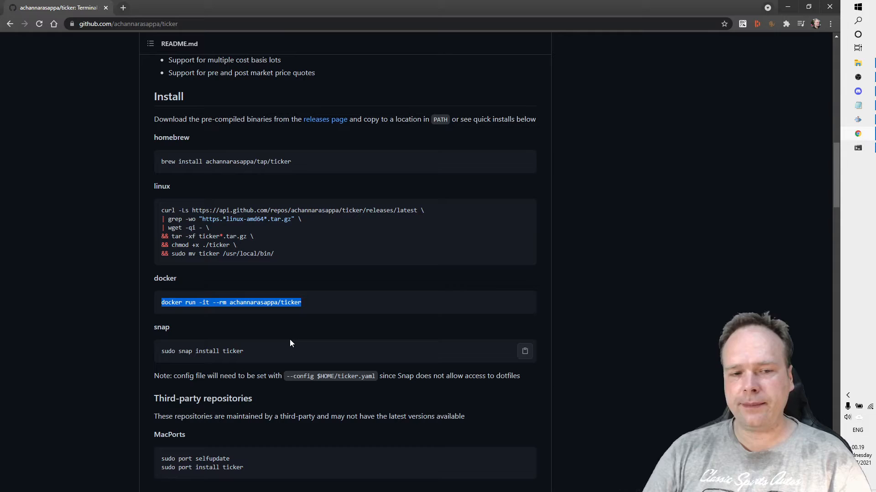
mouse_move(314, 312)
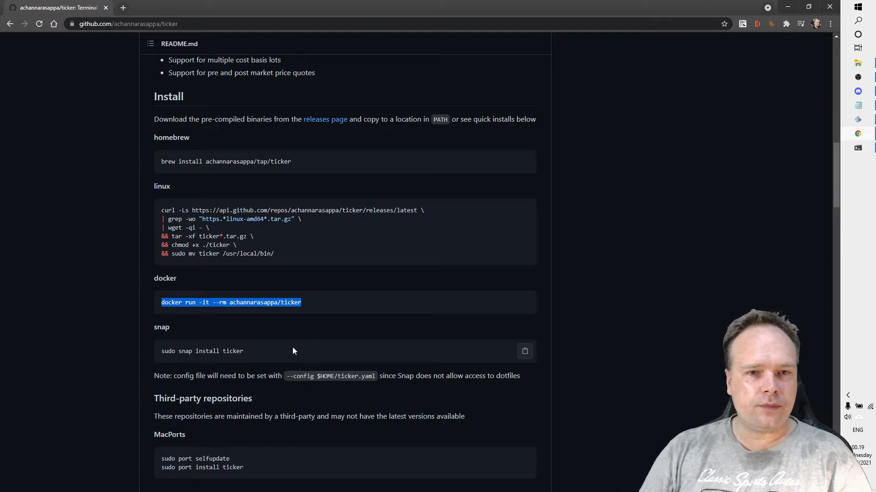
scroll(down, 3)
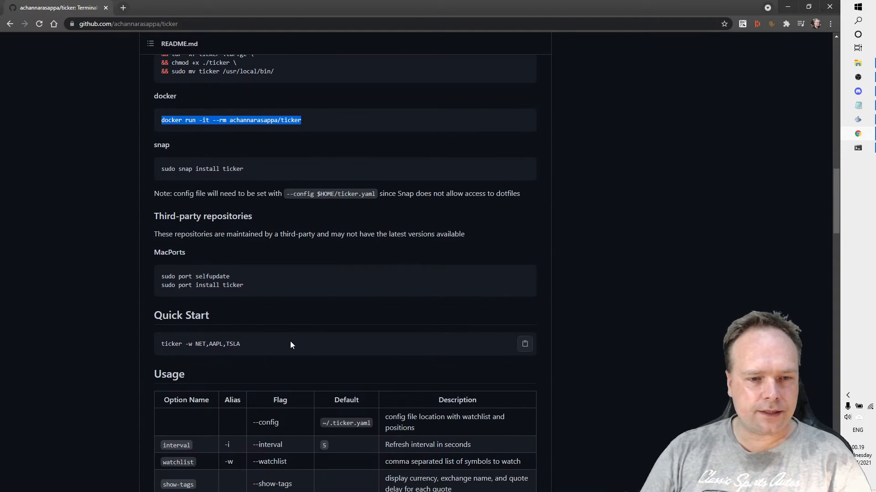
double_click(200, 344)
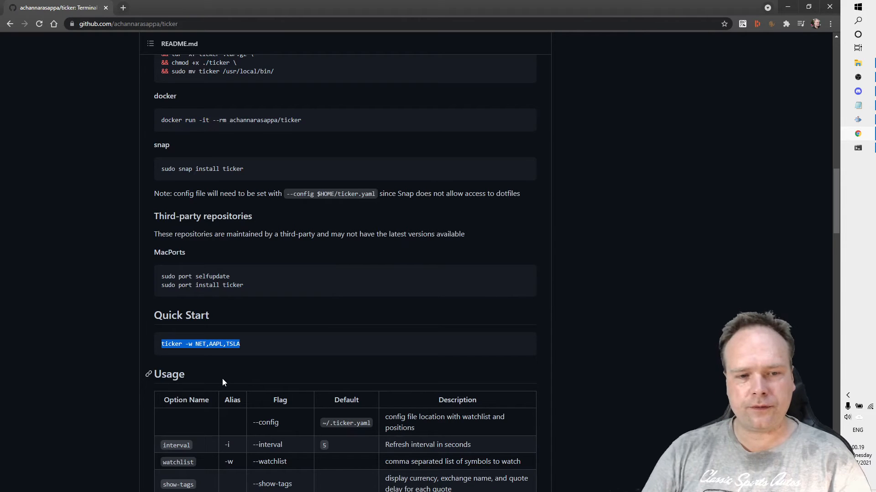
scroll(down, 3)
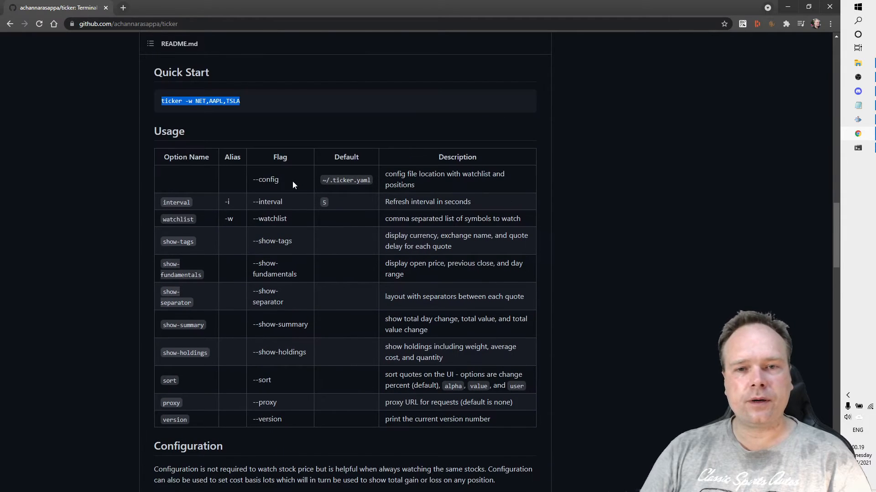
mouse_move(445, 444)
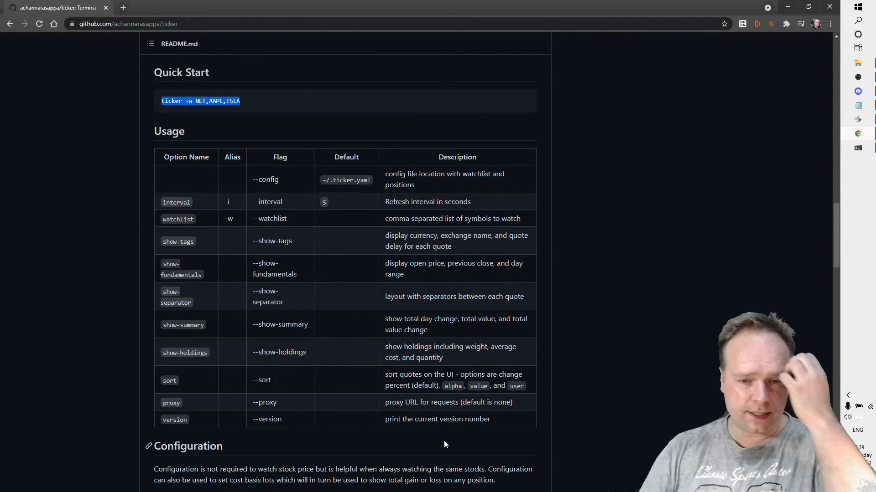
mouse_move(452, 443)
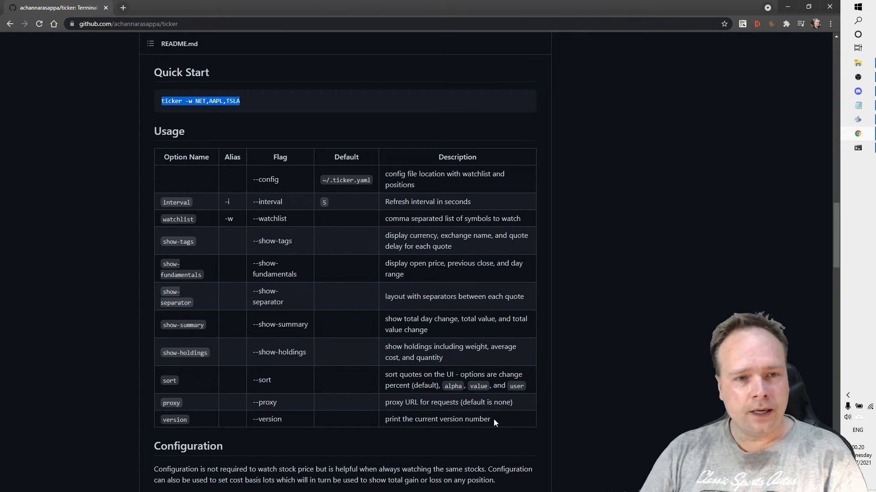
mouse_move(323, 173)
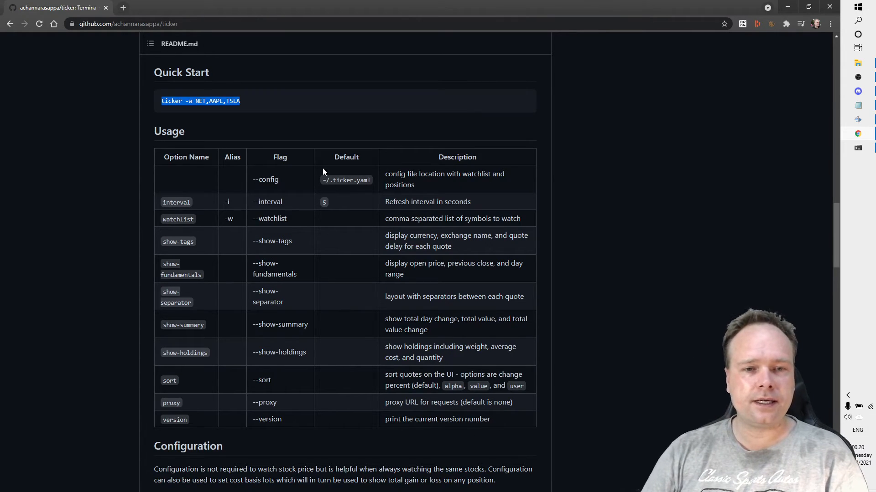
mouse_move(506, 424)
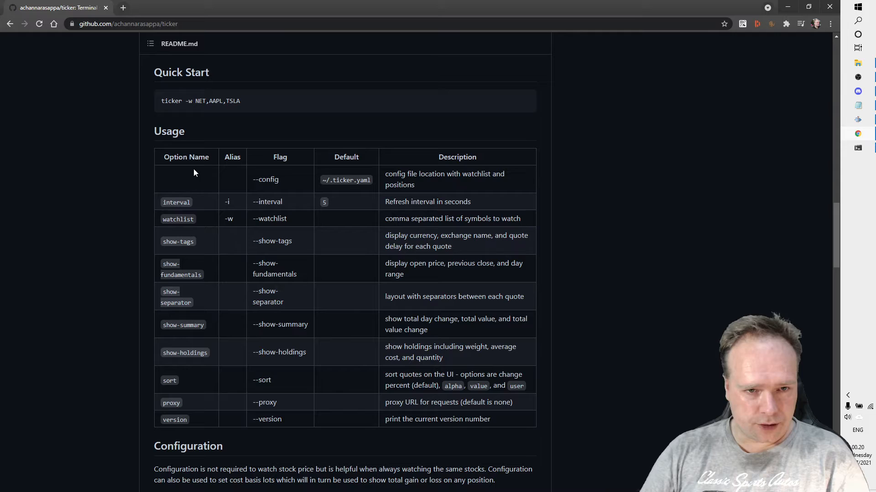
mouse_move(189, 291)
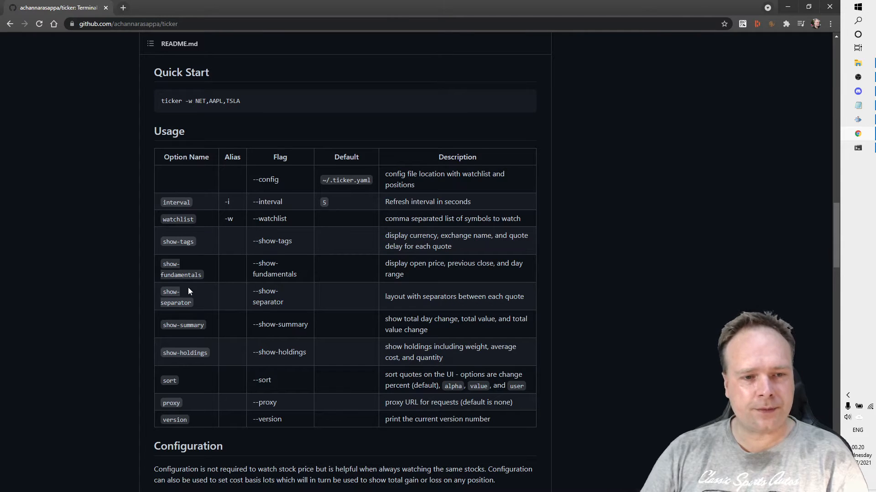
mouse_move(186, 320)
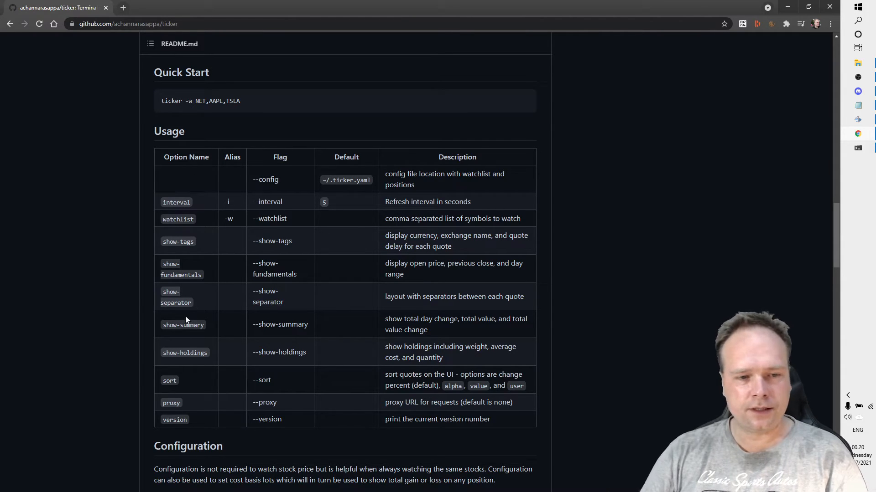
scroll(down, 3)
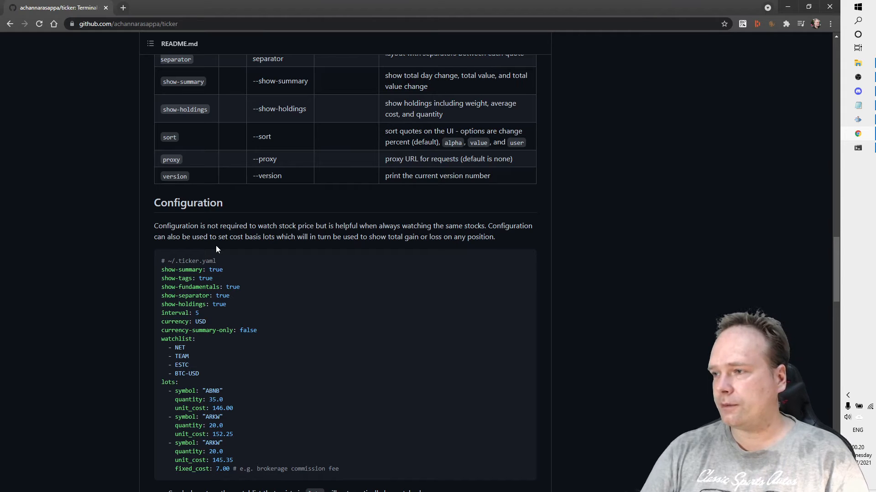
scroll(down, 3)
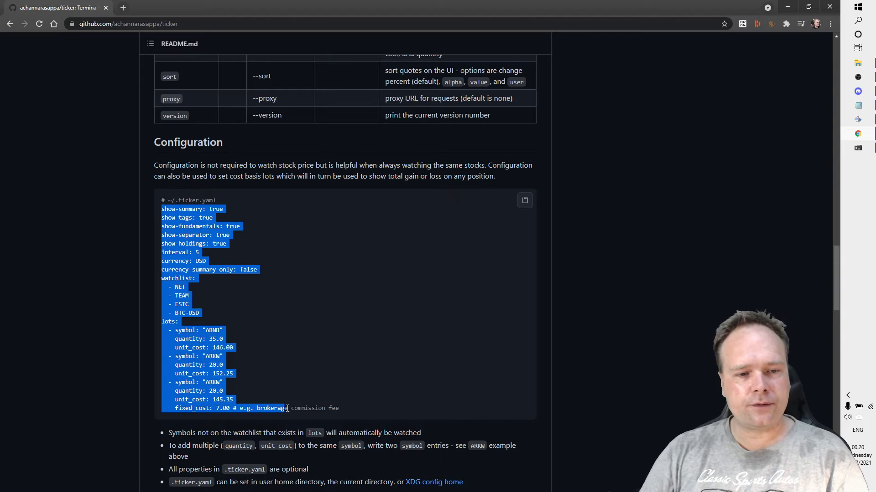
scroll(down, 3)
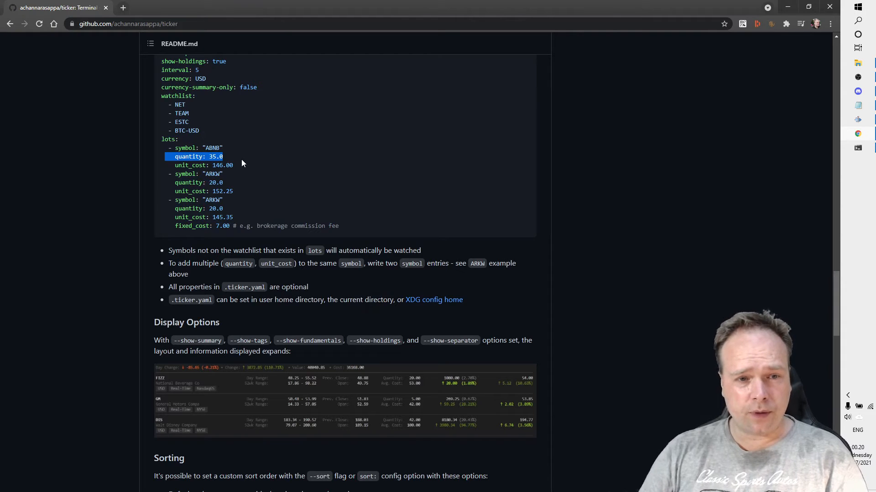
click(244, 193)
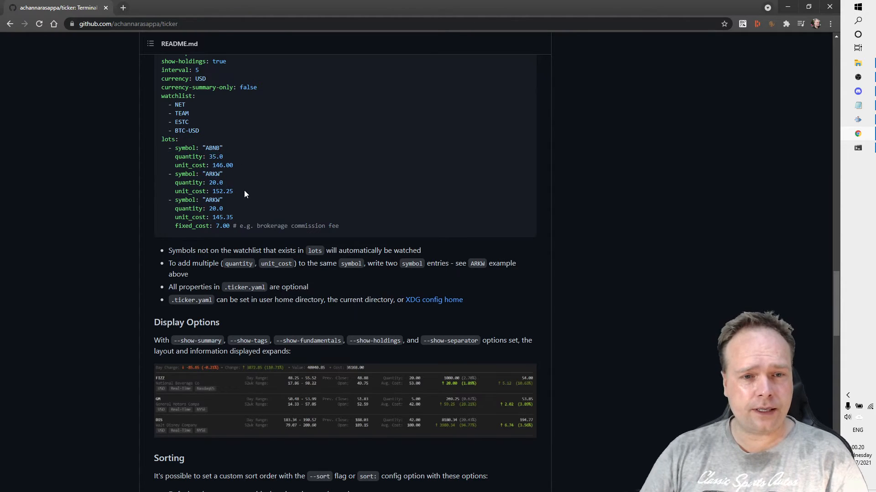
mouse_move(200, 206)
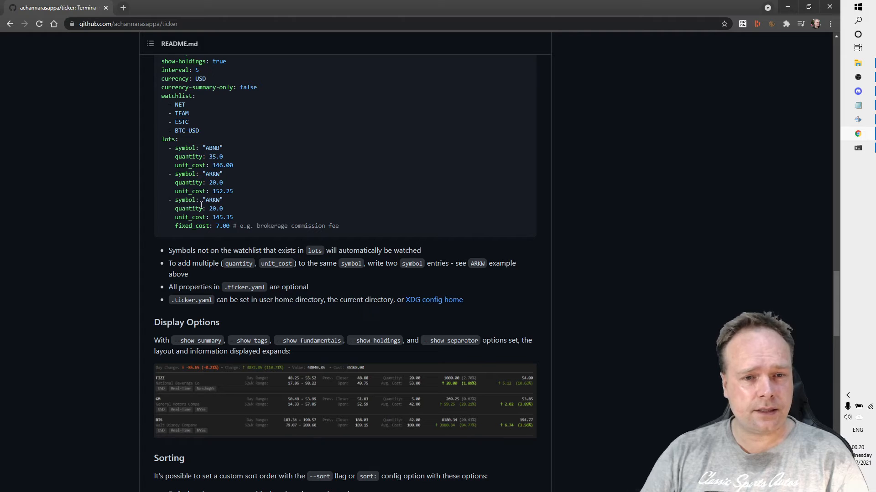
scroll(down, 3)
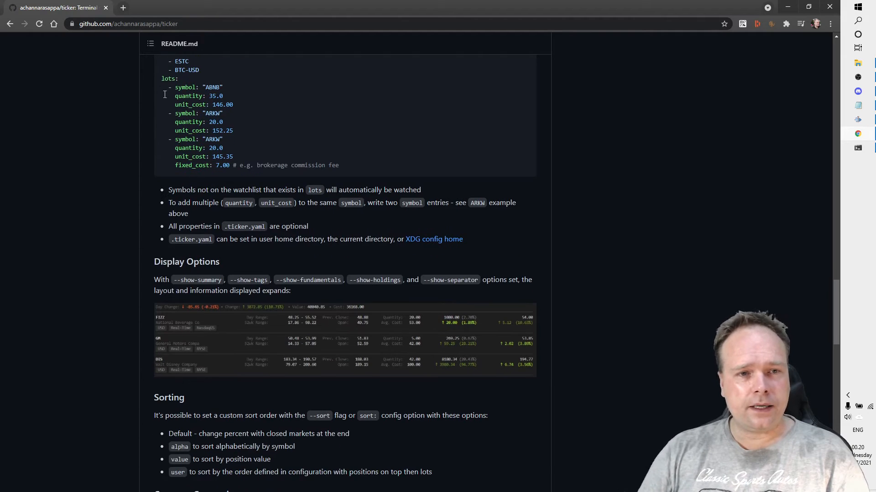
scroll(down, 3)
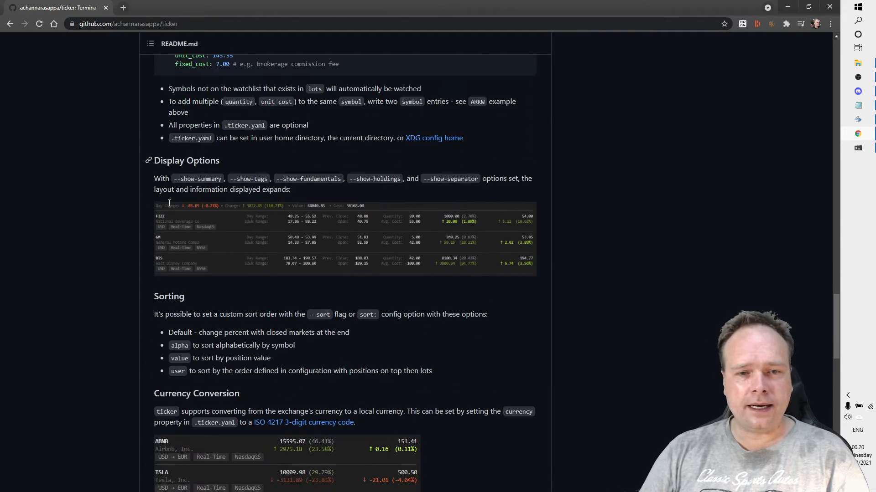
scroll(up, 3)
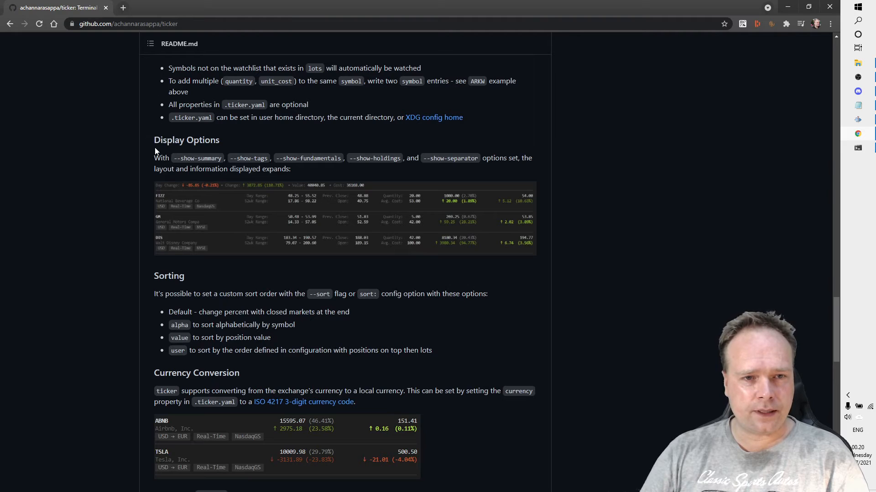
scroll(down, 3)
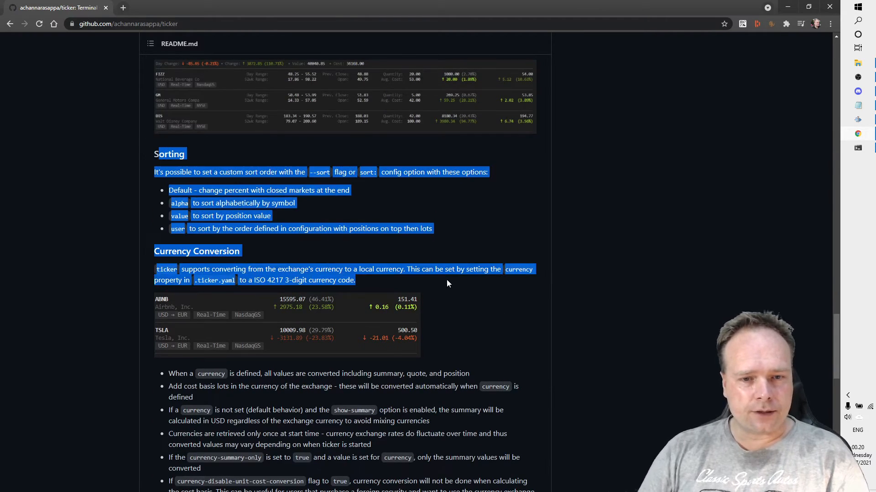
Scroll through the README's color schemes, notes, Integrations, Development and Related Tools sections.
scroll(down, 3)
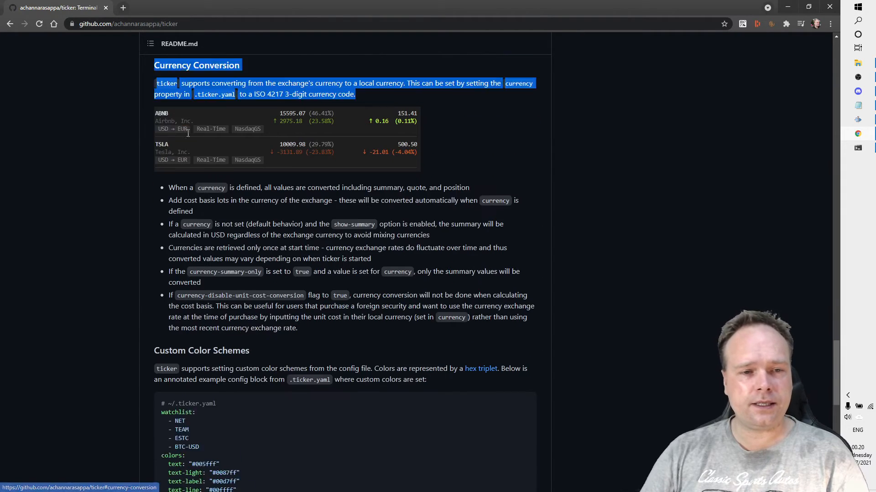
scroll(down, 3)
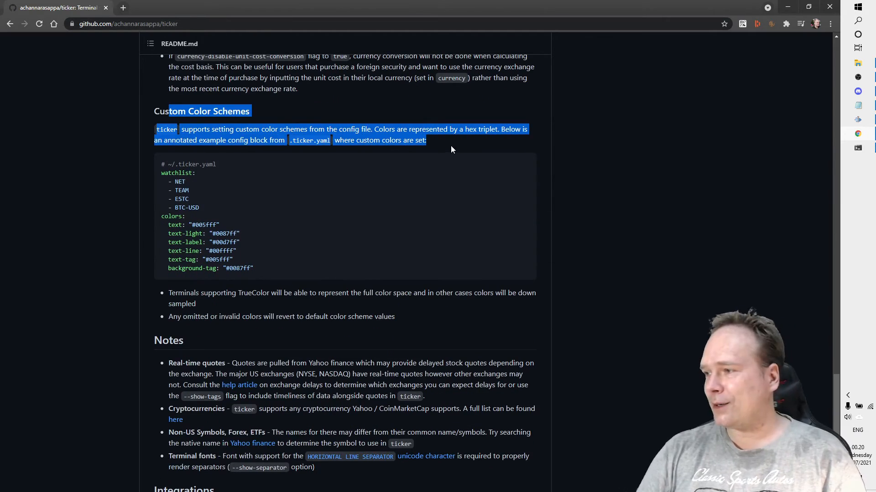
scroll(down, 3)
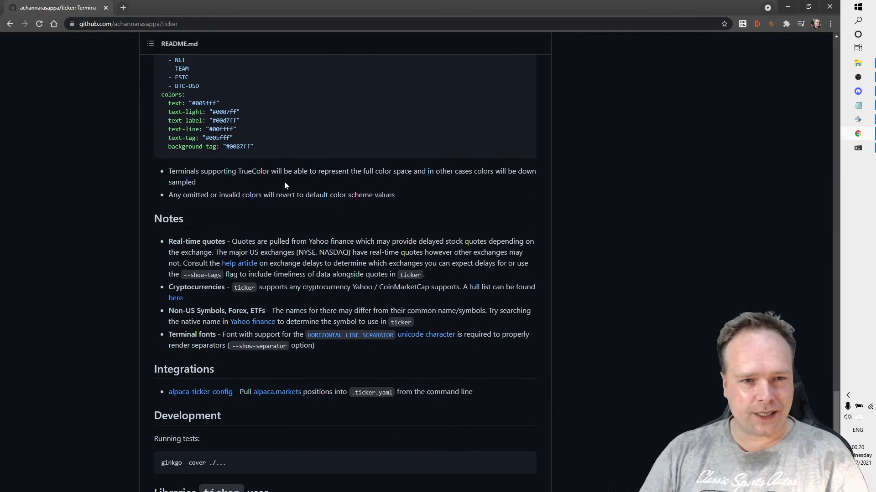
scroll(down, 3)
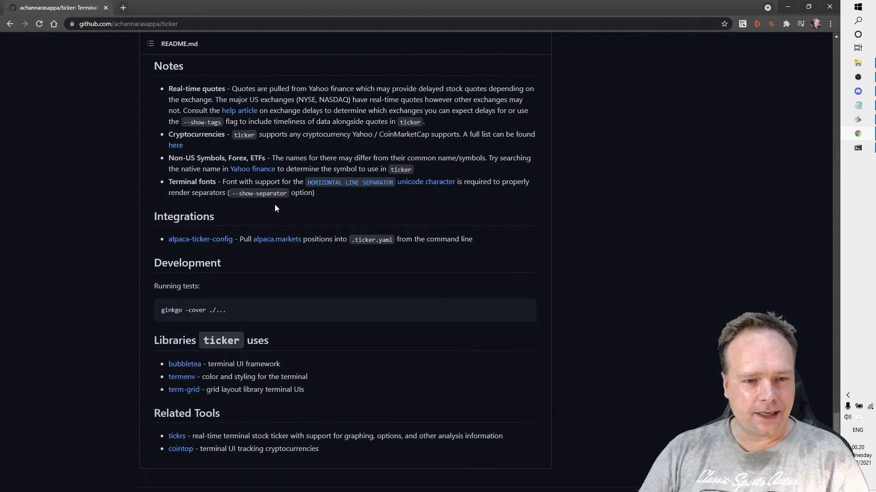
scroll(down, 3)
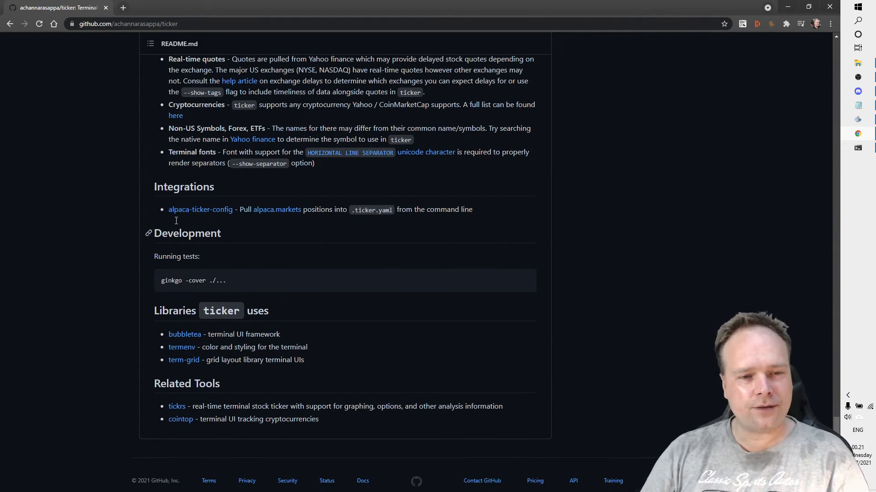
mouse_move(197, 251)
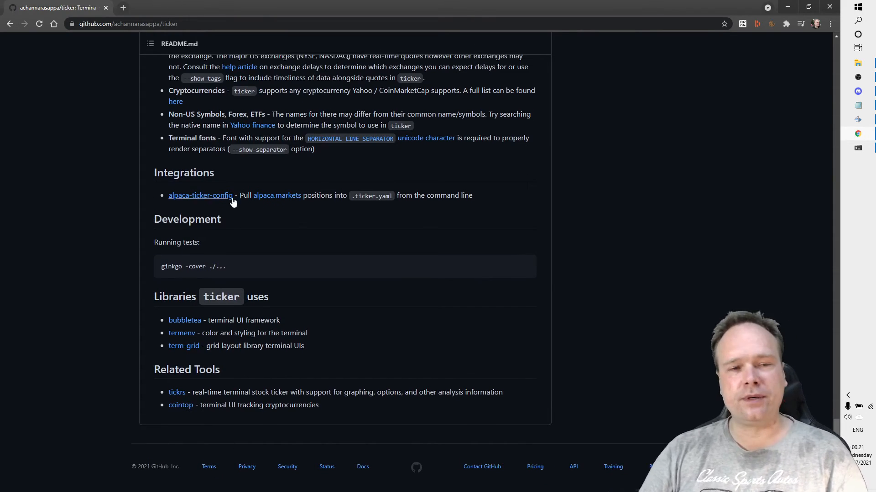
scroll(up, 3)
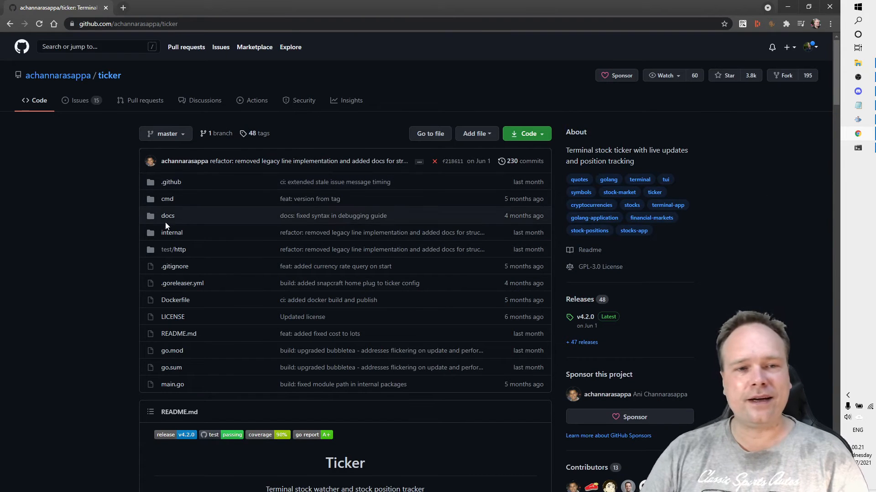
mouse_move(147, 331)
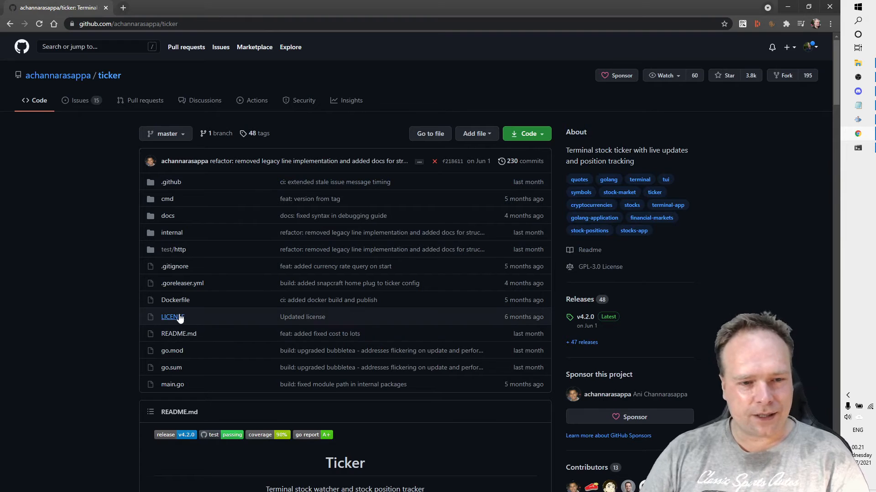
View the repository's LICENSE file, return to the repo page and scroll to the Installation section.
click(170, 317)
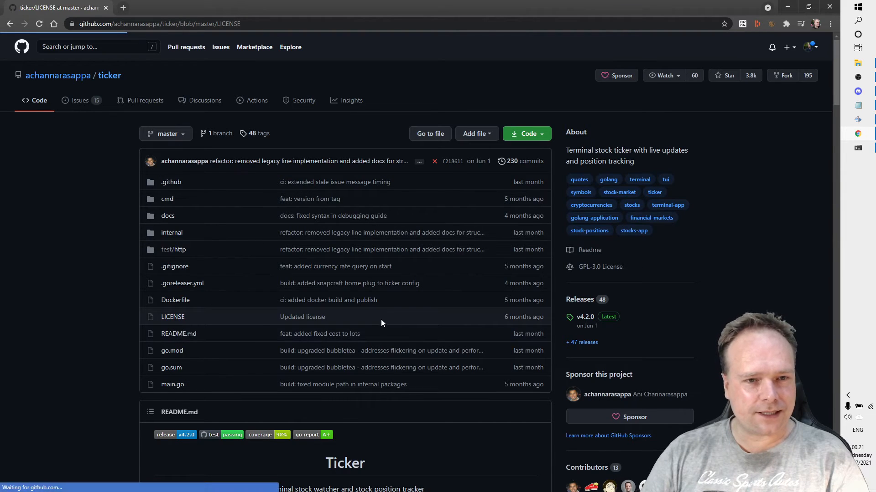
click(172, 317)
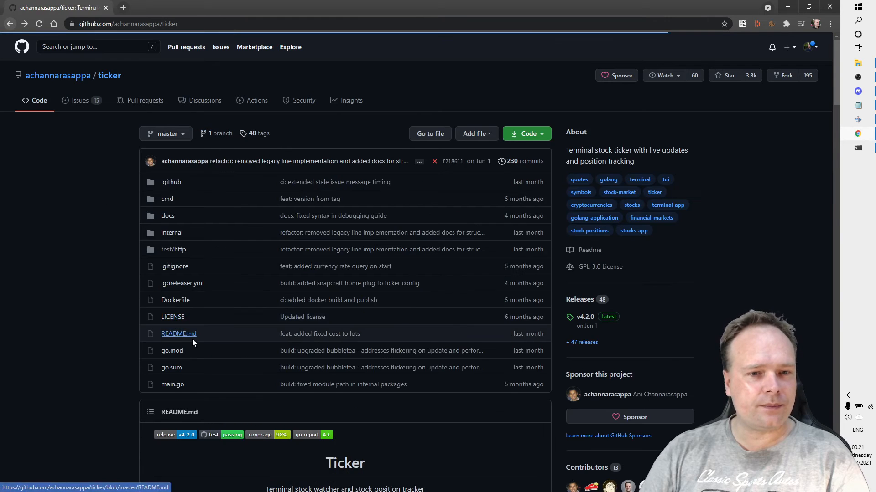
scroll(down, 3)
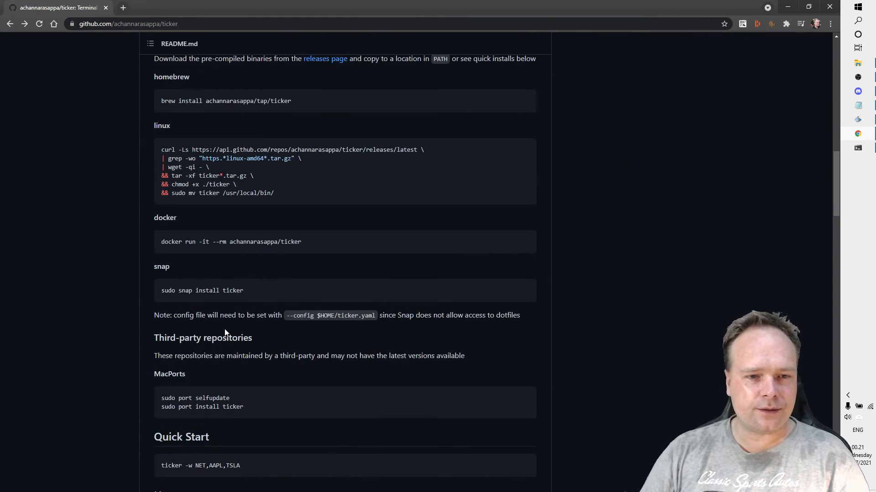
scroll(down, 3)
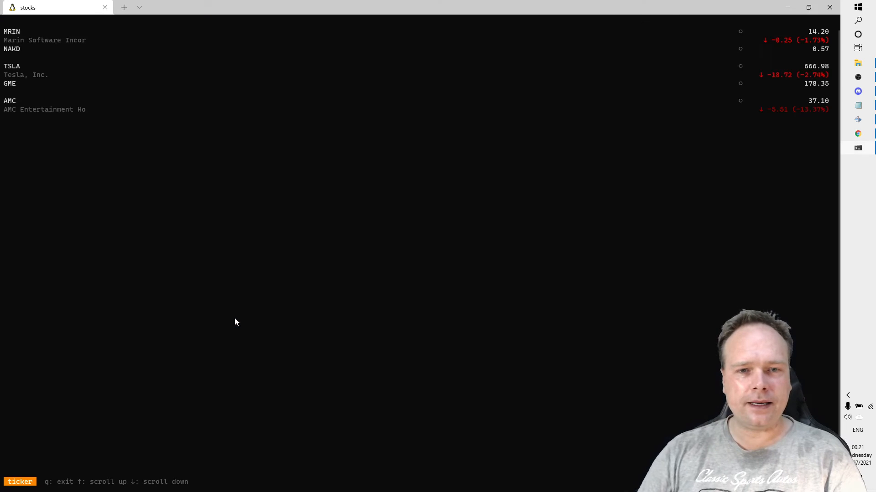
mouse_move(282, 285)
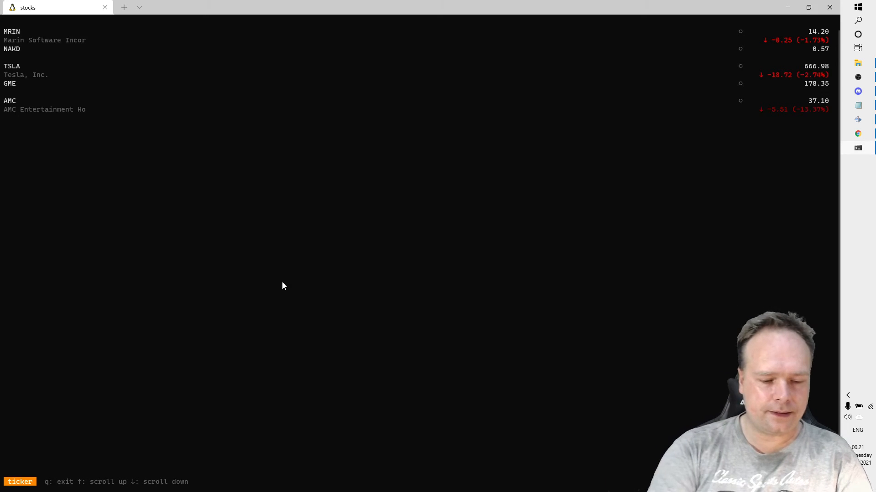
In a new shell tab, run 'cat ~/.zshrc |grep stocks' to show the stocks alias definition.
click(125, 7)
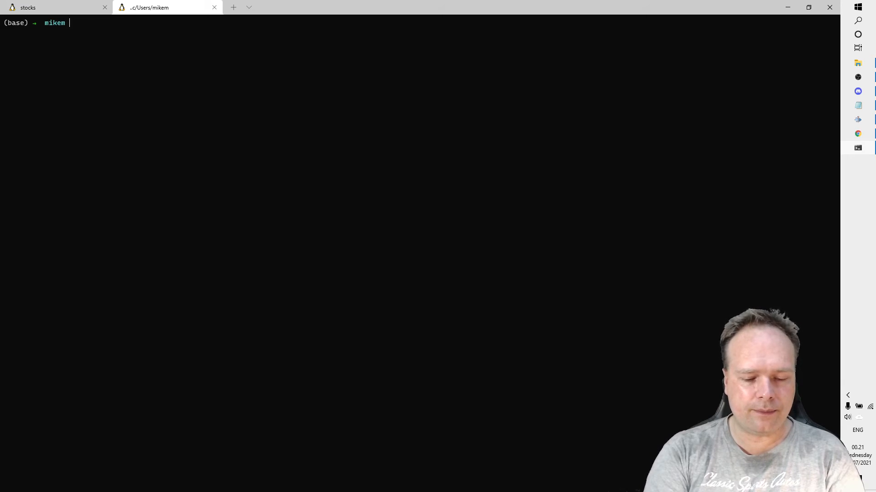
text(cat |)
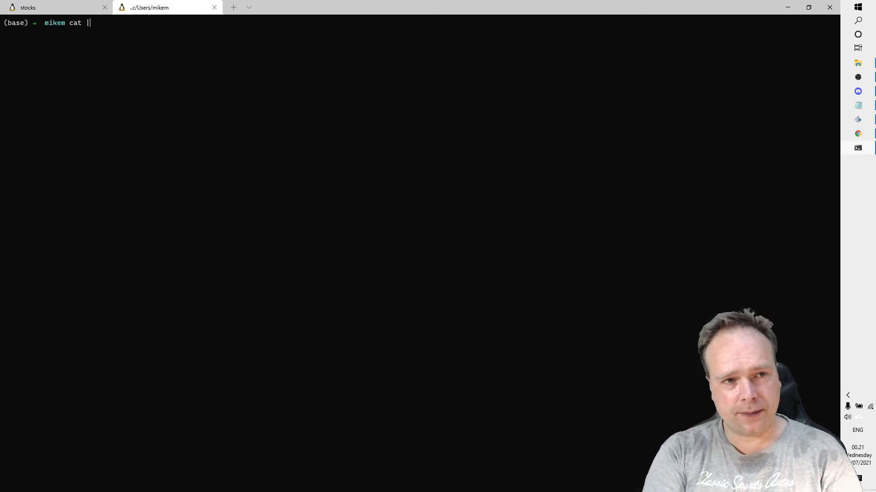
text(.)
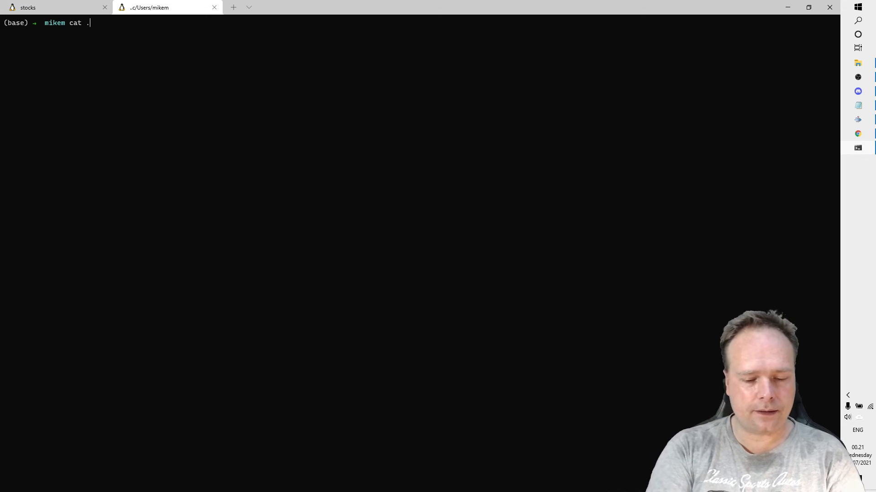
text(~/)
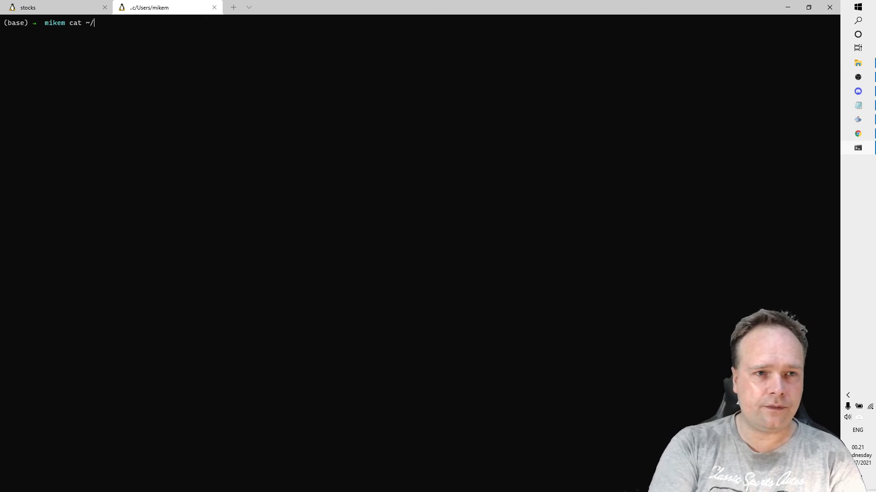
text(.zsh)
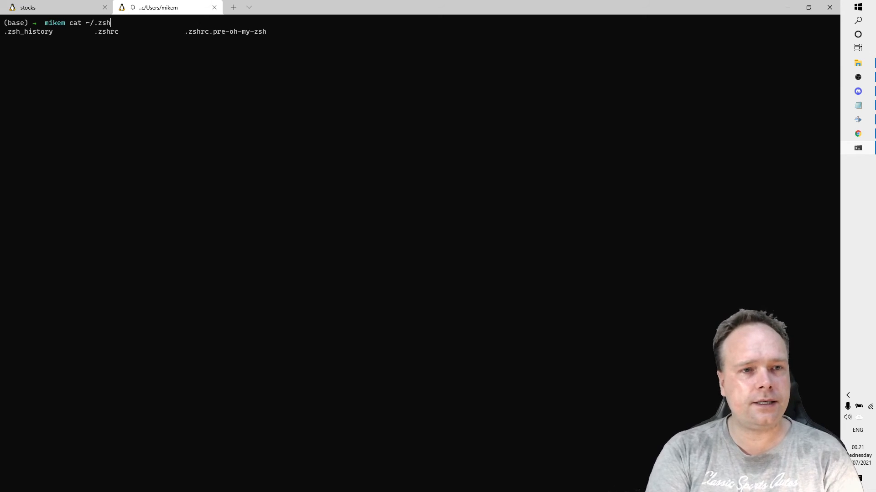
text(rc |gr)
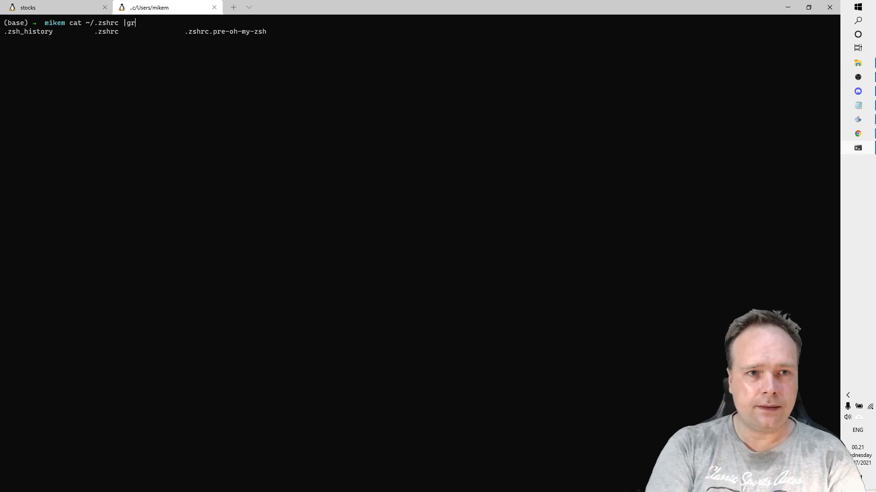
text(ep stocks)
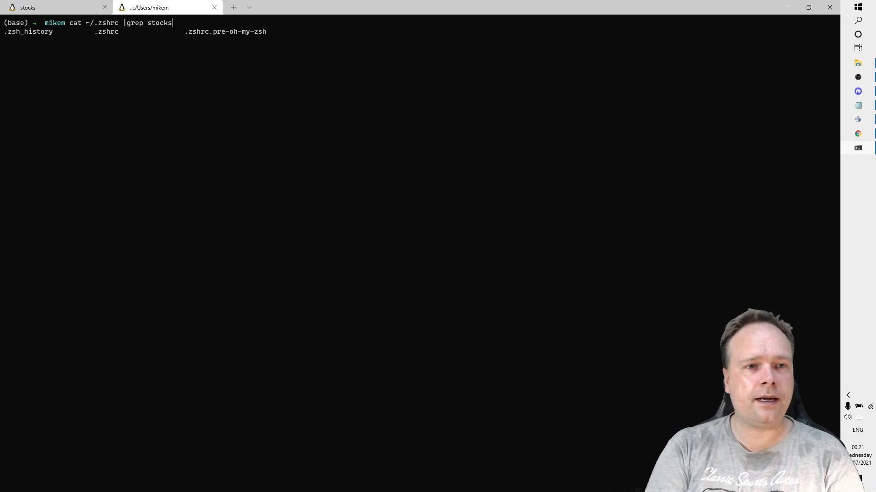
key(Return)
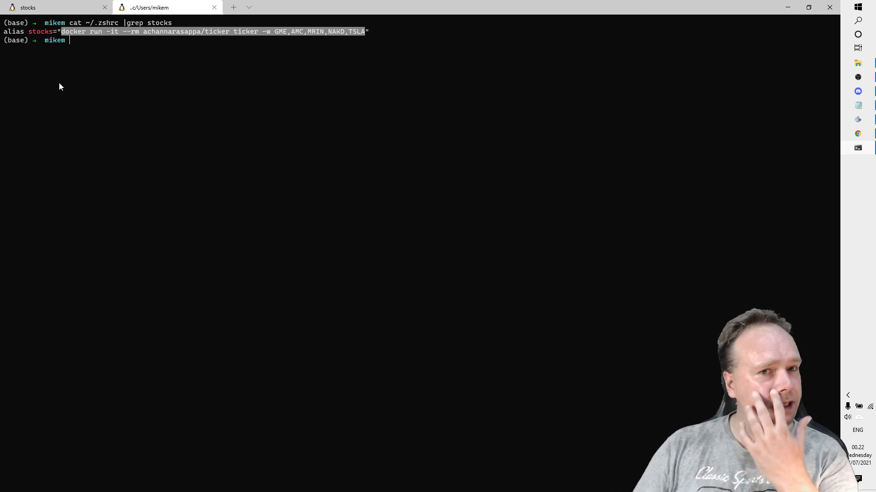
mouse_move(101, 47)
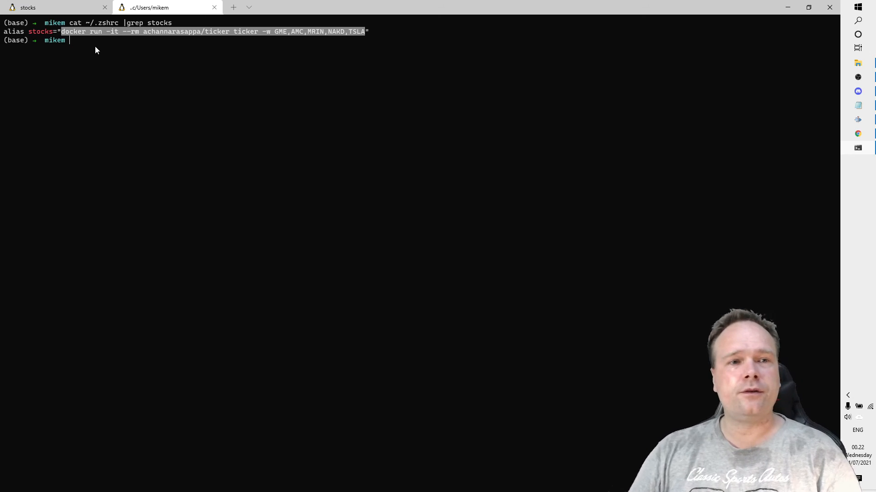
mouse_move(86, 36)
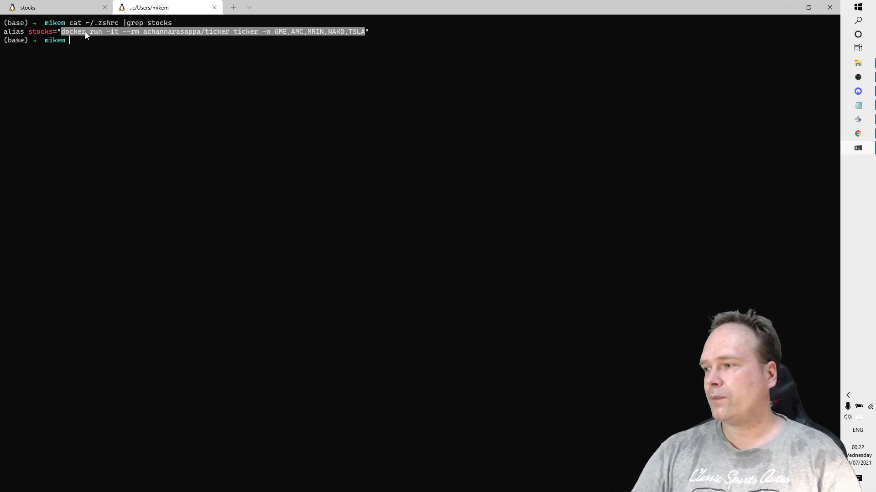
mouse_move(113, 33)
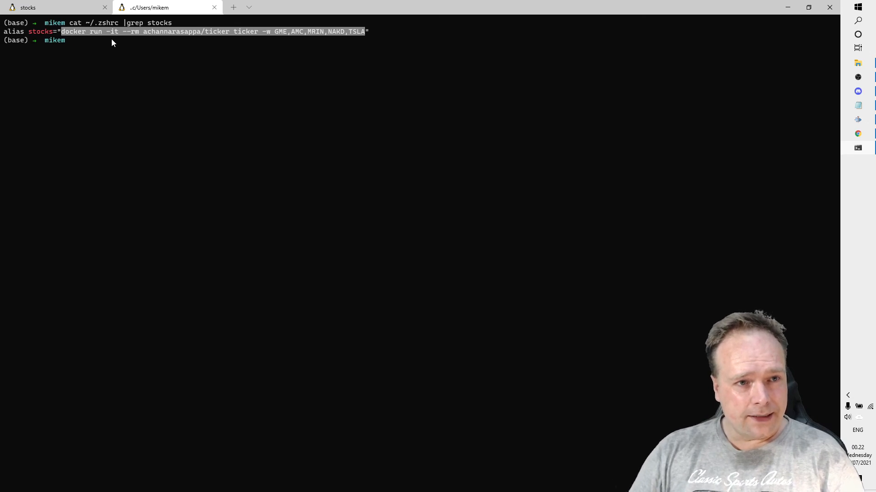
Switch back to the 'stocks' tab showing the running MRIN, NAKD, TSLA, GME, AMC ticker.
click(53, 8)
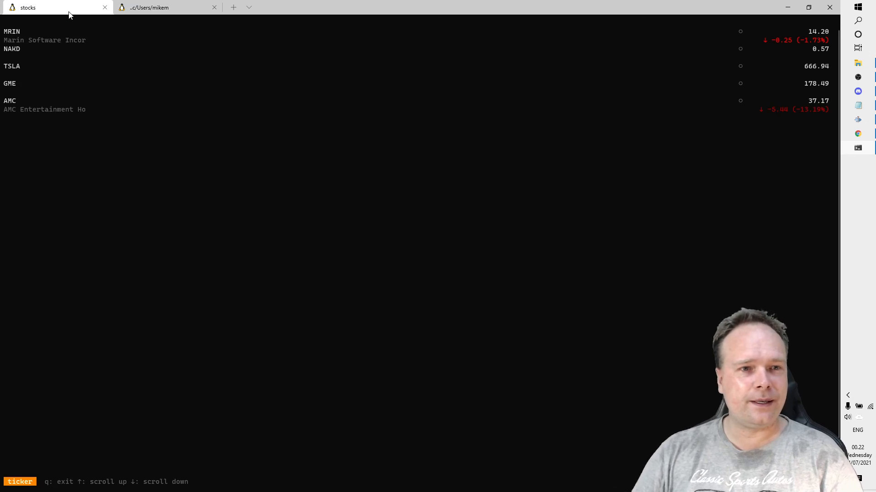
mouse_move(210, 143)
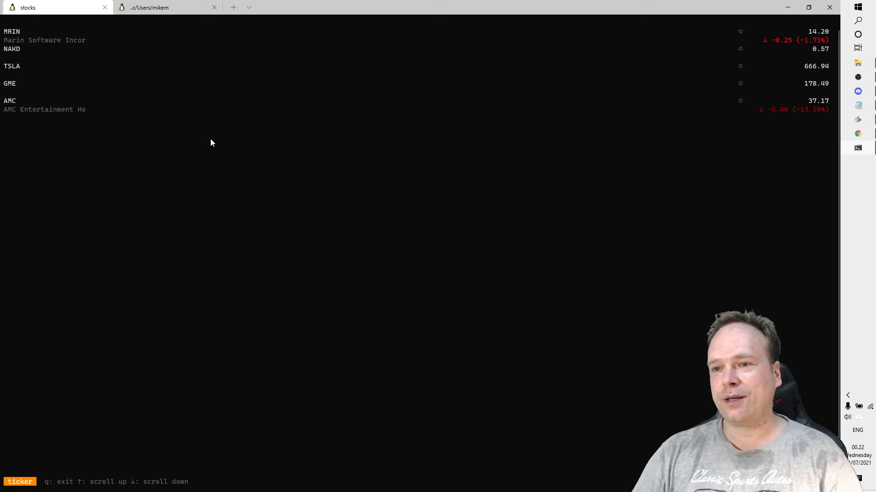